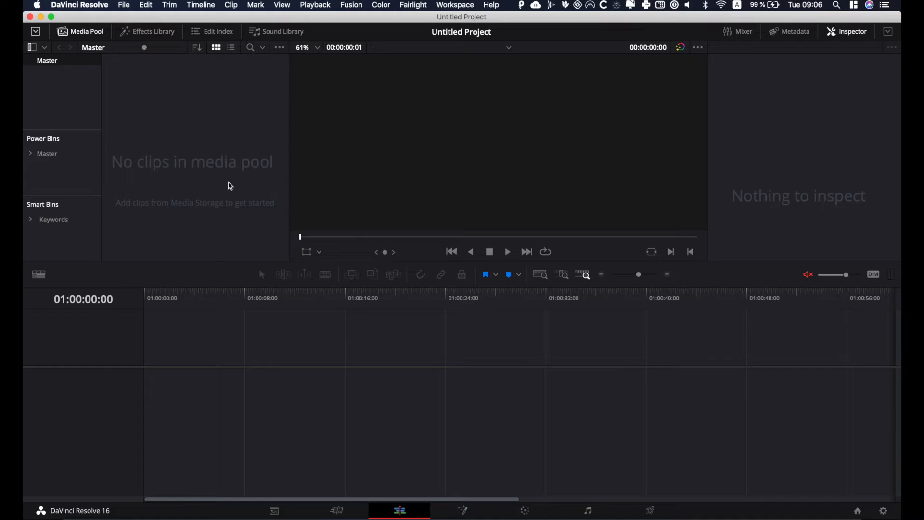
mouse_move(251, 327)
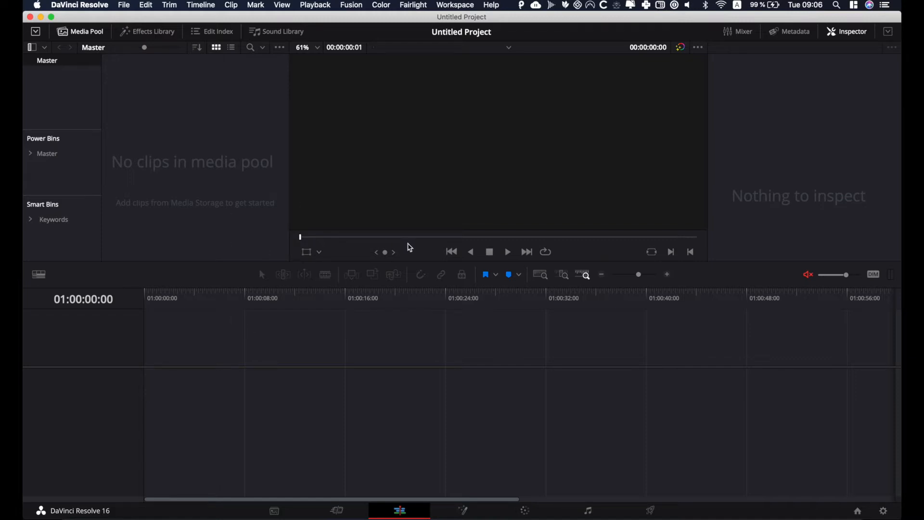
mouse_move(480, 105)
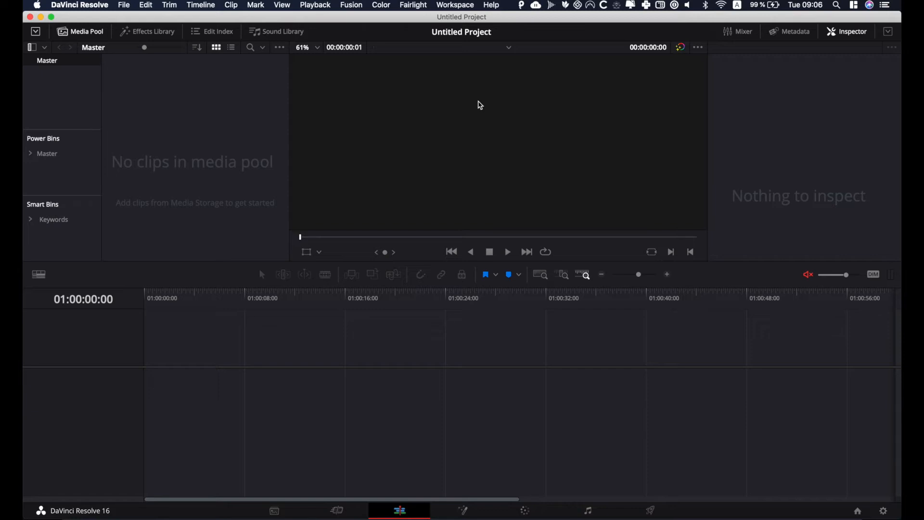
mouse_move(302, 81)
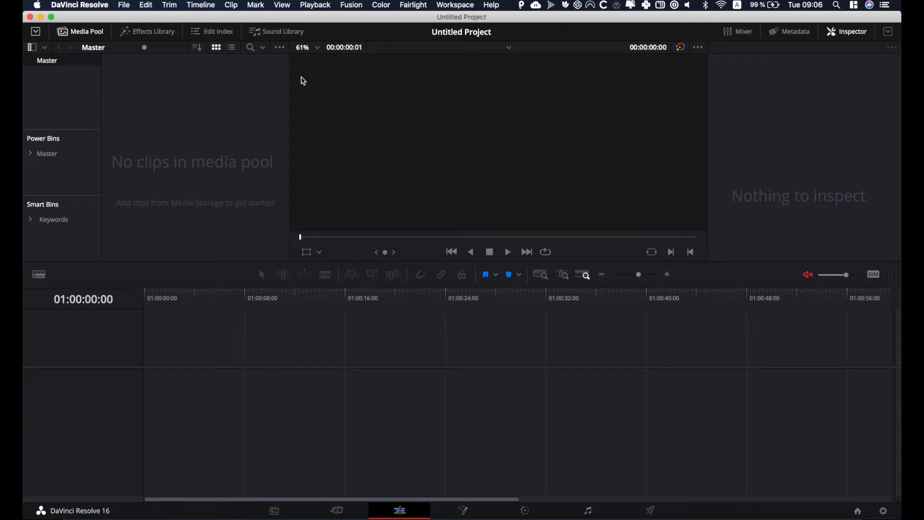
mouse_move(201, 62)
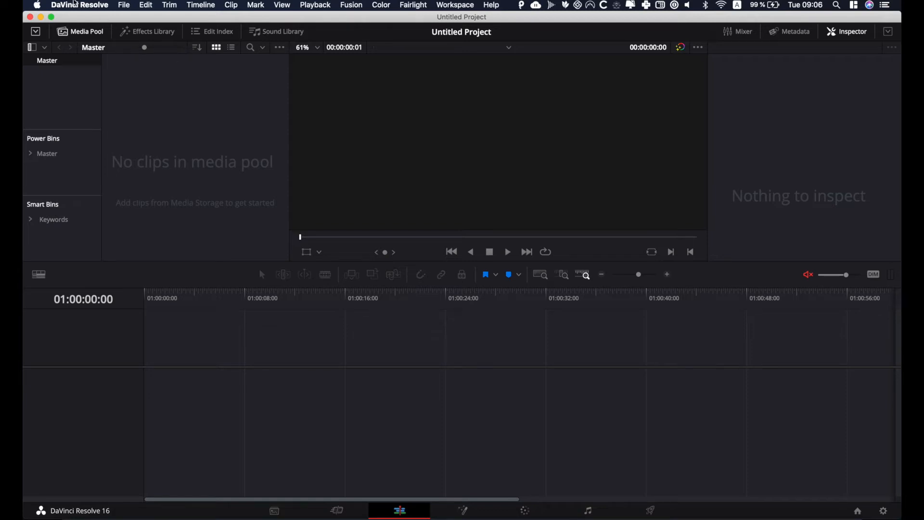
Bring up Preferences from the DaVinci Resolve menu after glancing through the File menu
click(80, 5)
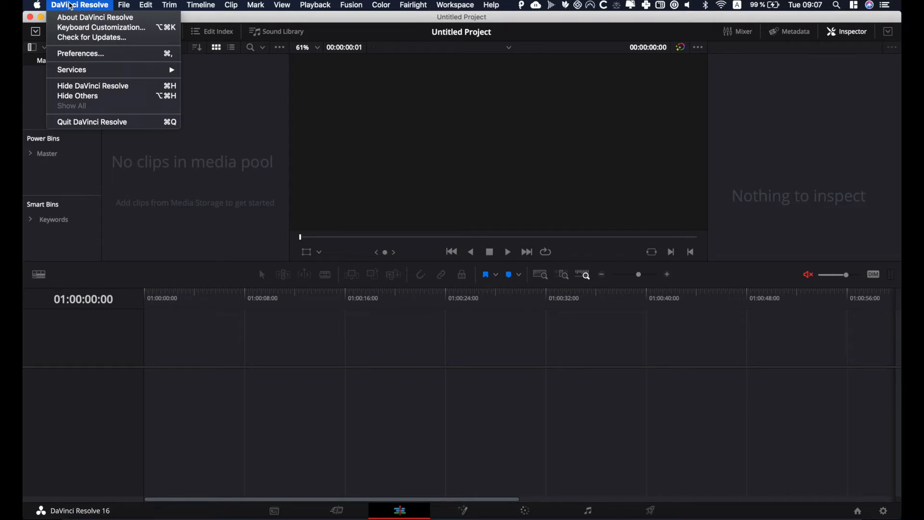
click(124, 5)
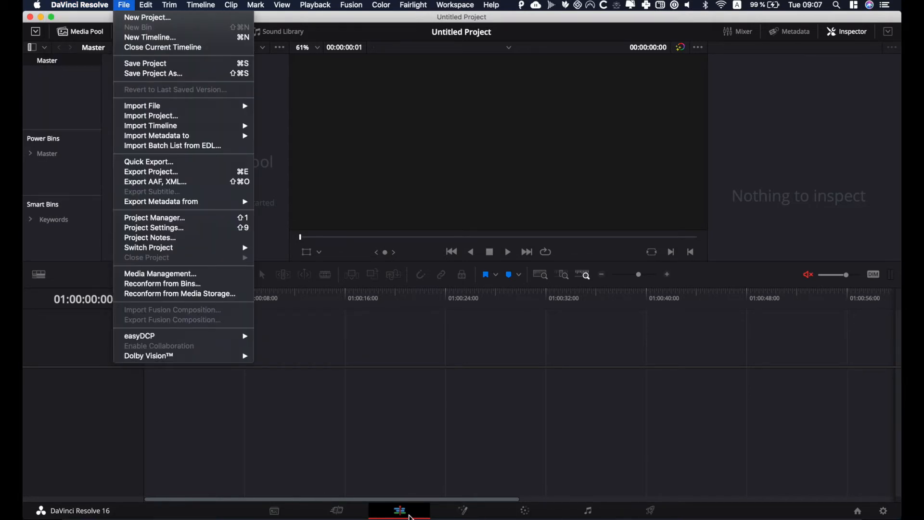
click(80, 5)
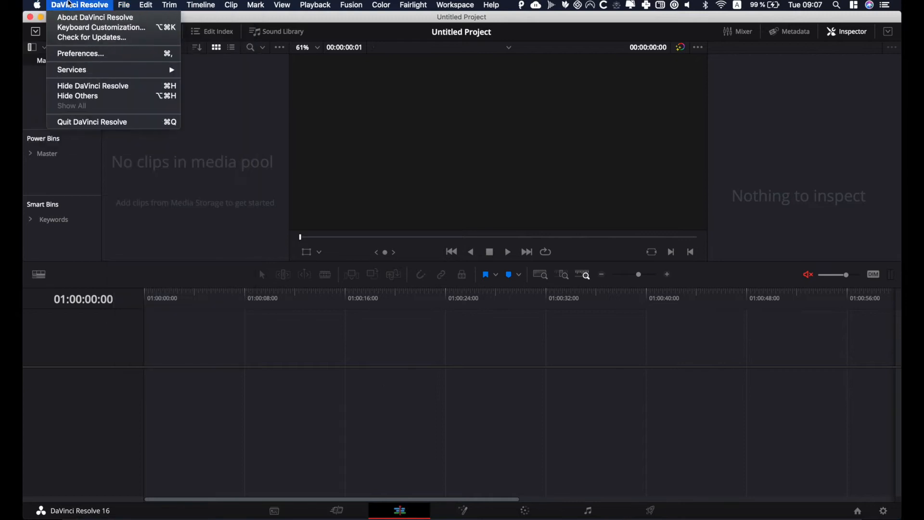
click(80, 53)
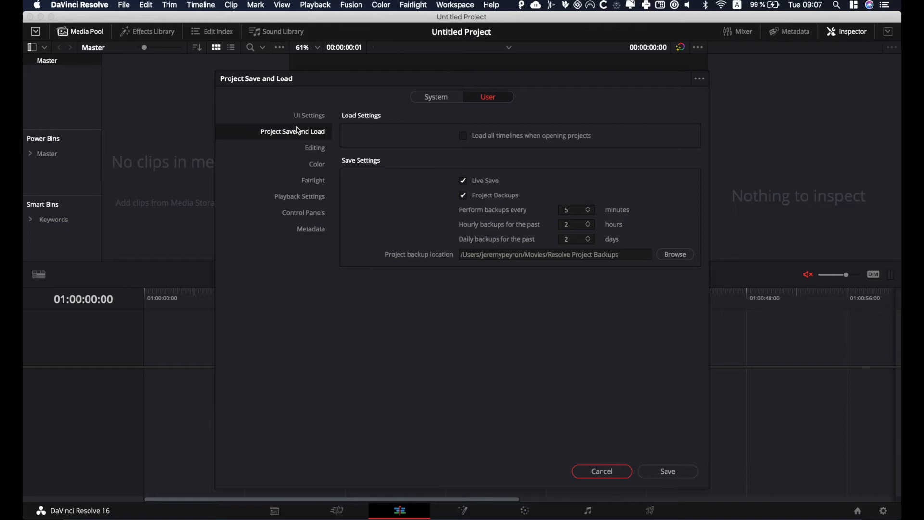
mouse_move(501, 103)
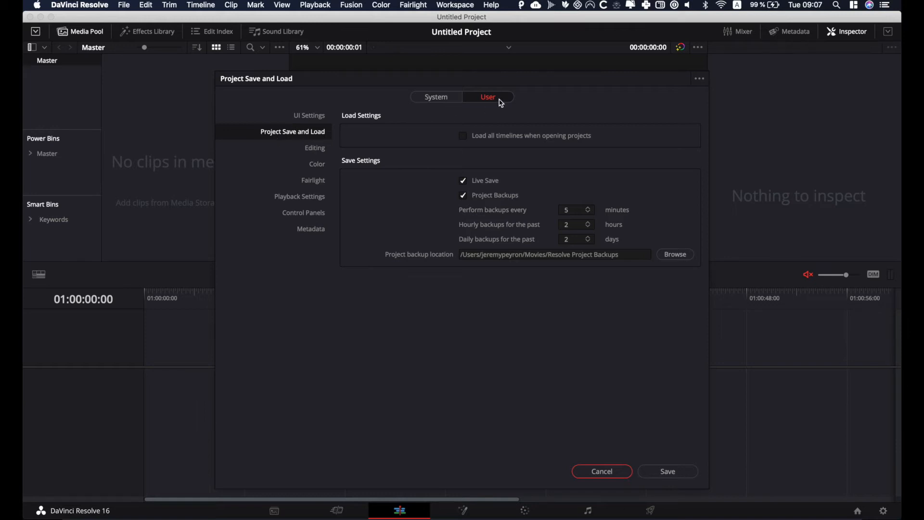
click(436, 97)
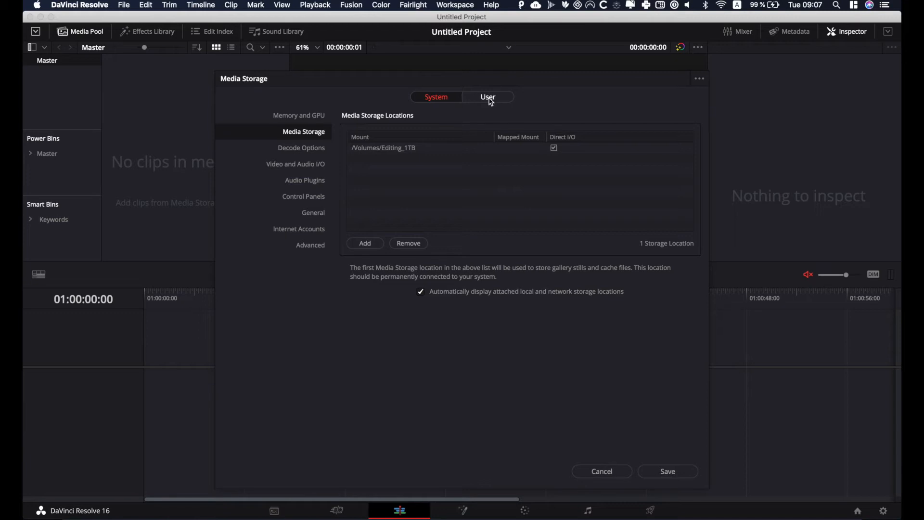
click(488, 96)
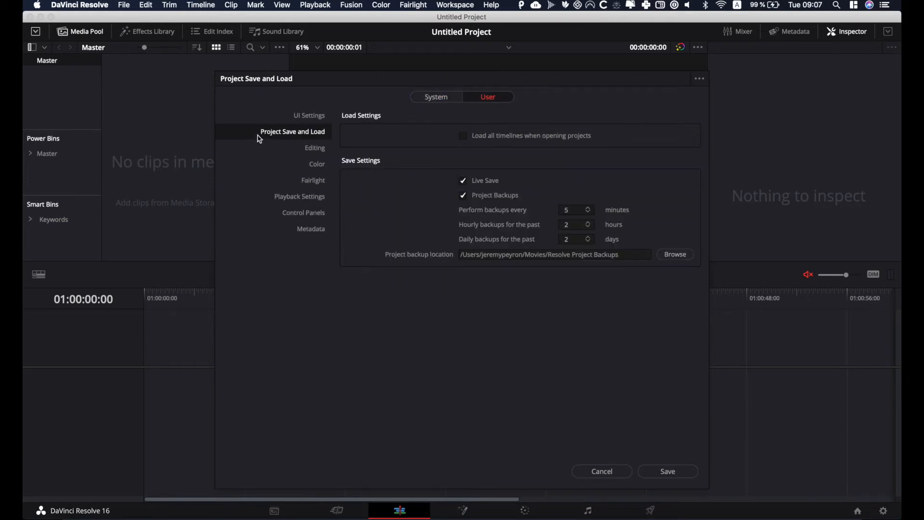
mouse_move(311, 139)
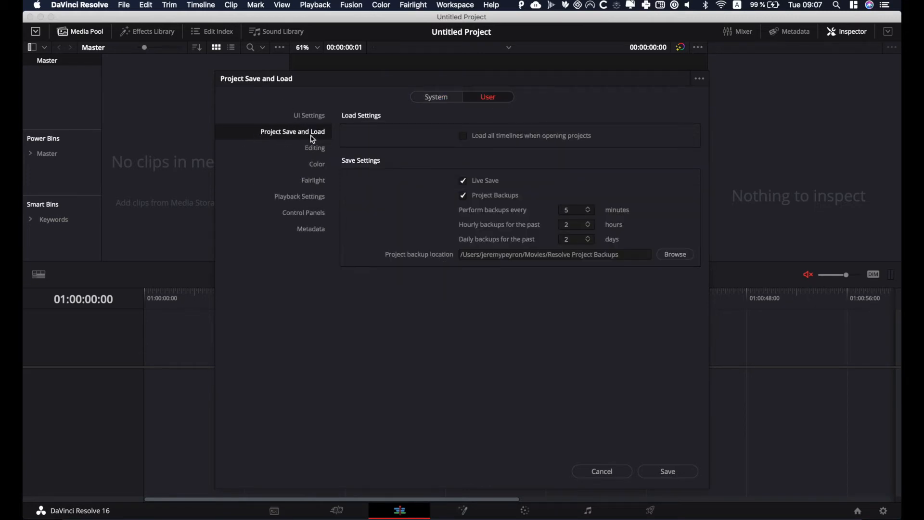
mouse_move(469, 182)
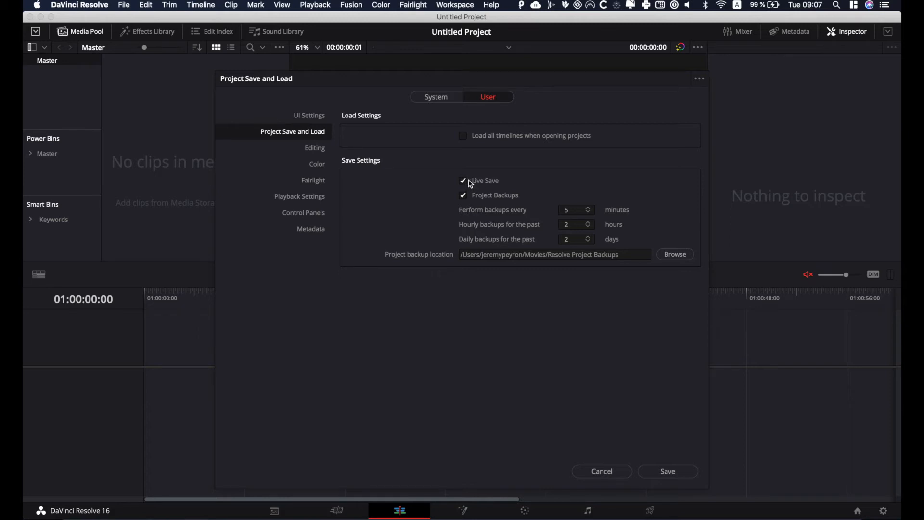
mouse_move(467, 203)
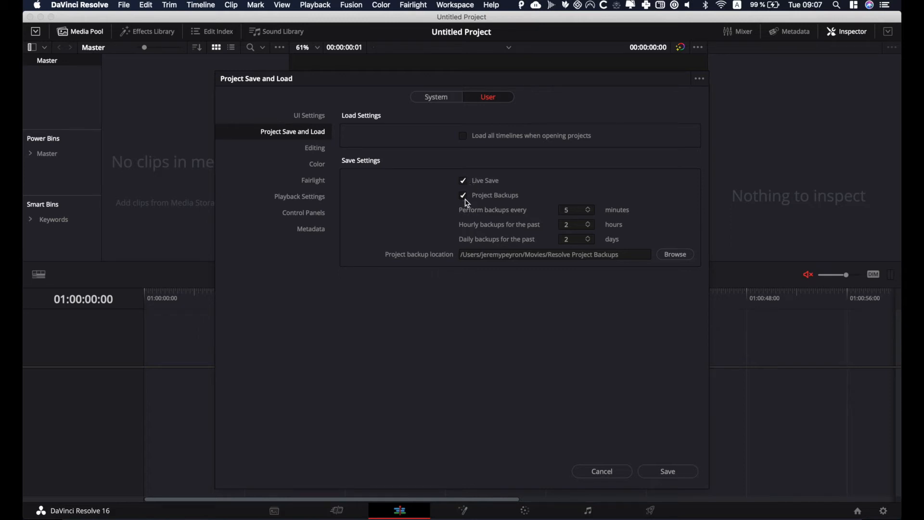
Toggle the Live Save and Project Backups checkboxes, leaving both enabled
click(464, 180)
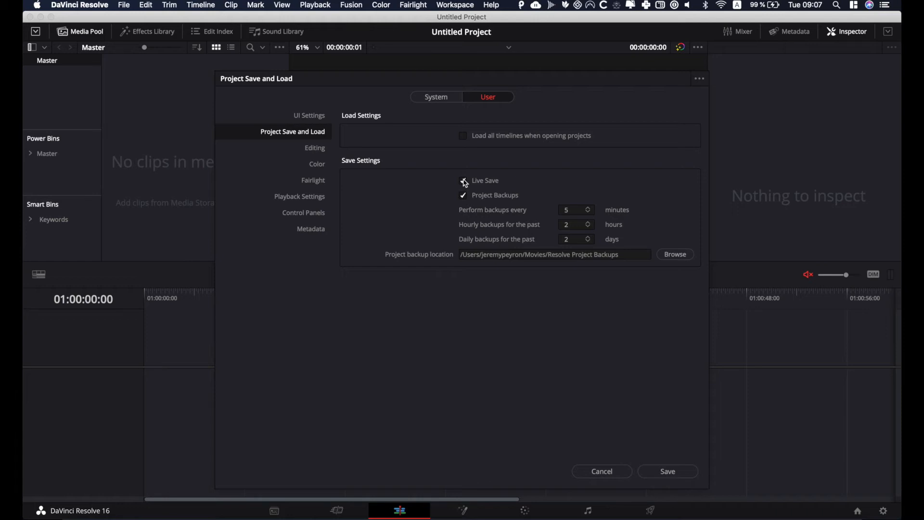
click(463, 180)
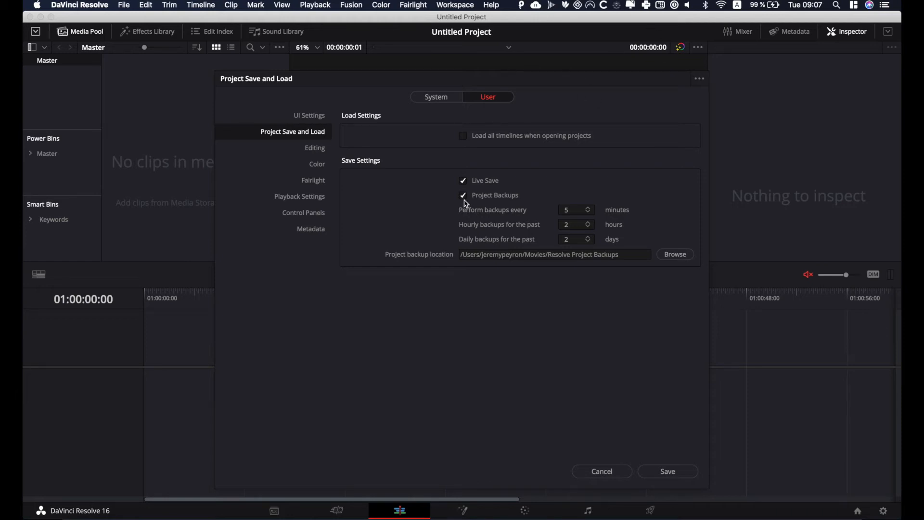
click(463, 195)
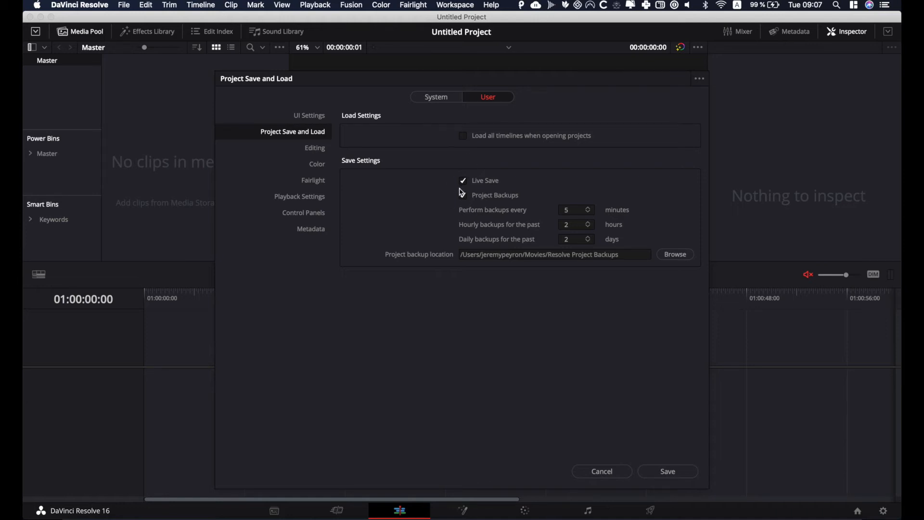
click(463, 195)
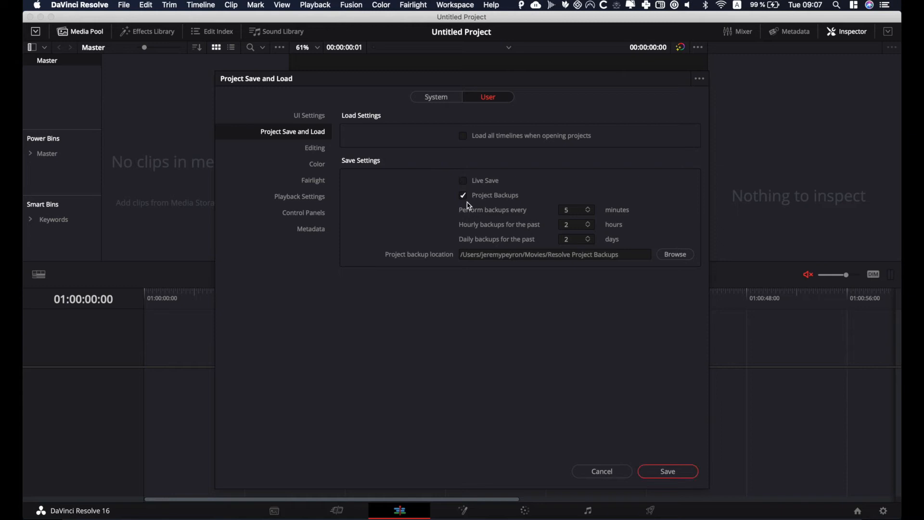
mouse_move(492, 210)
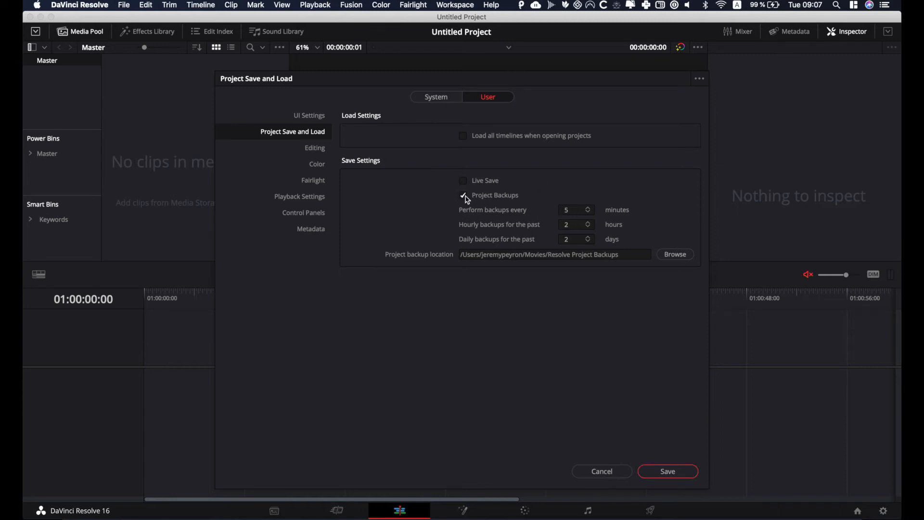
mouse_move(476, 191)
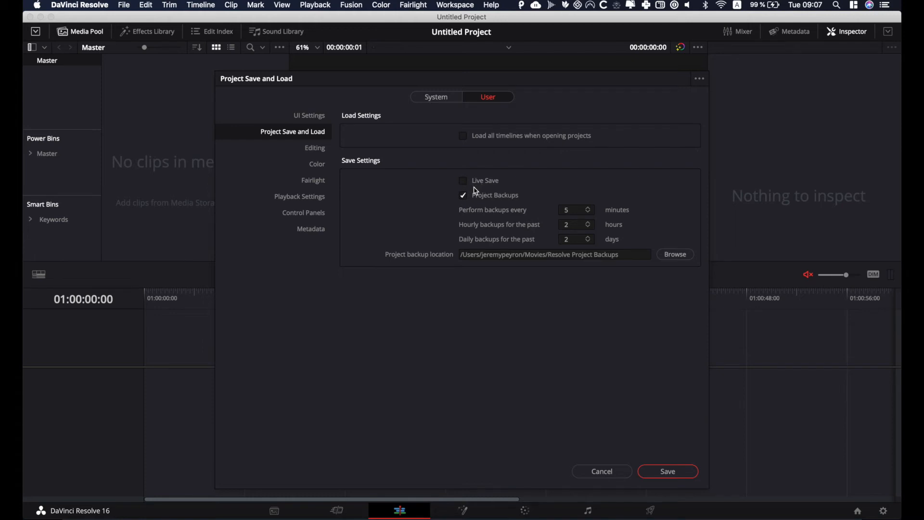
click(463, 180)
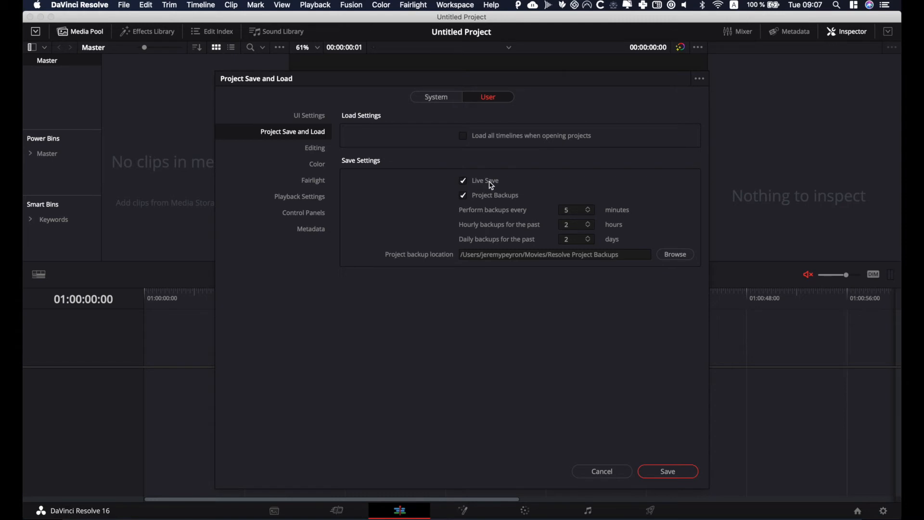
mouse_move(454, 183)
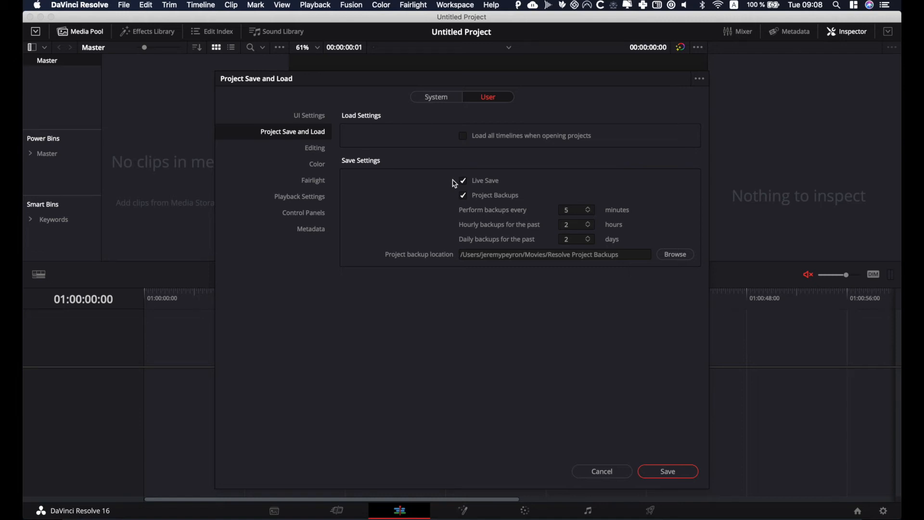
mouse_move(484, 182)
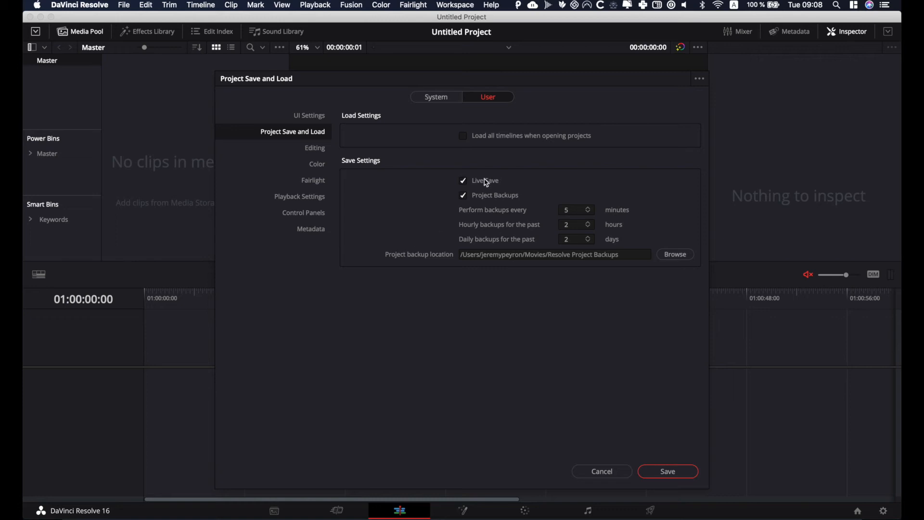
mouse_move(445, 197)
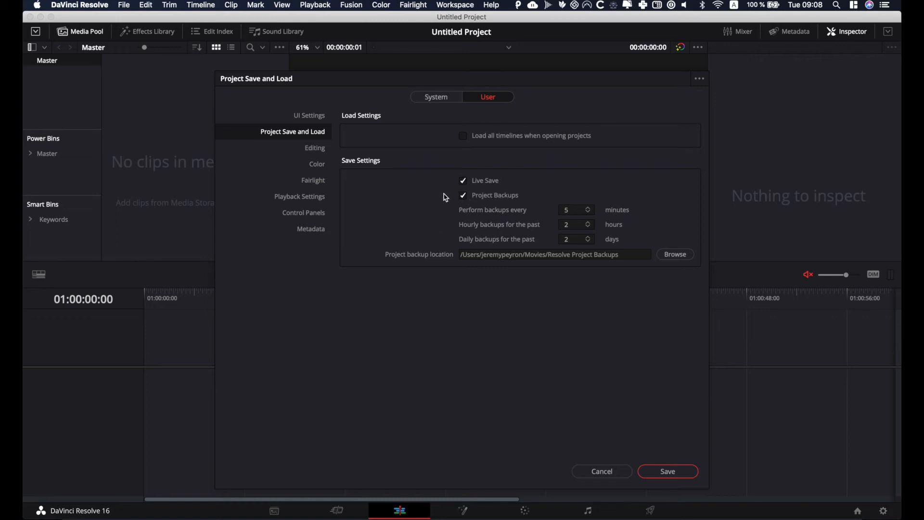
mouse_move(443, 188)
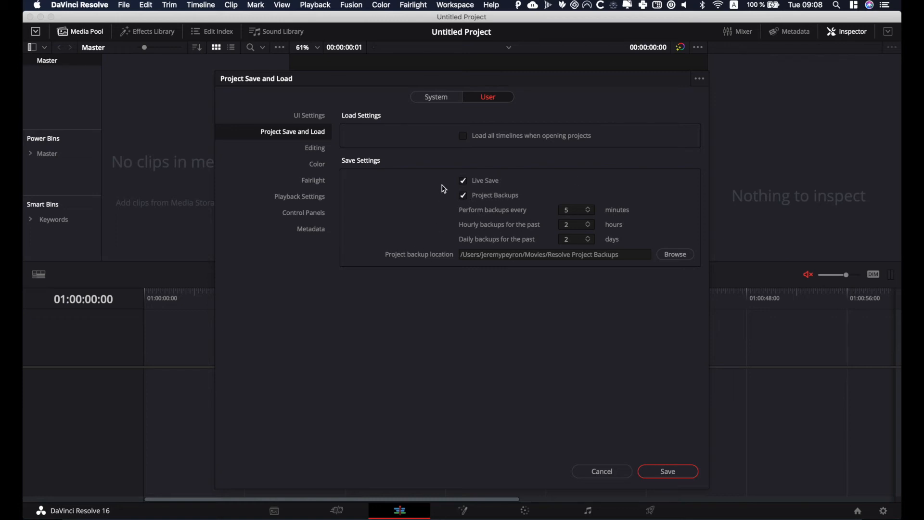
click(463, 181)
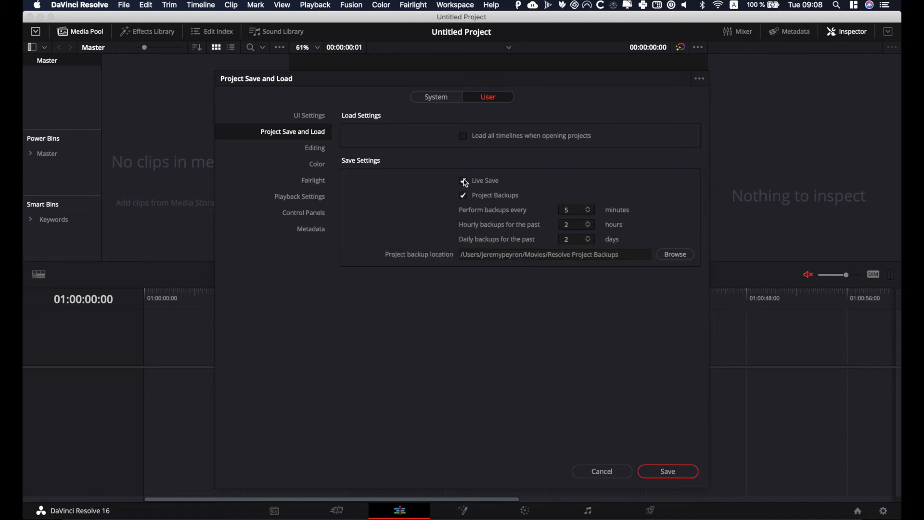
click(463, 180)
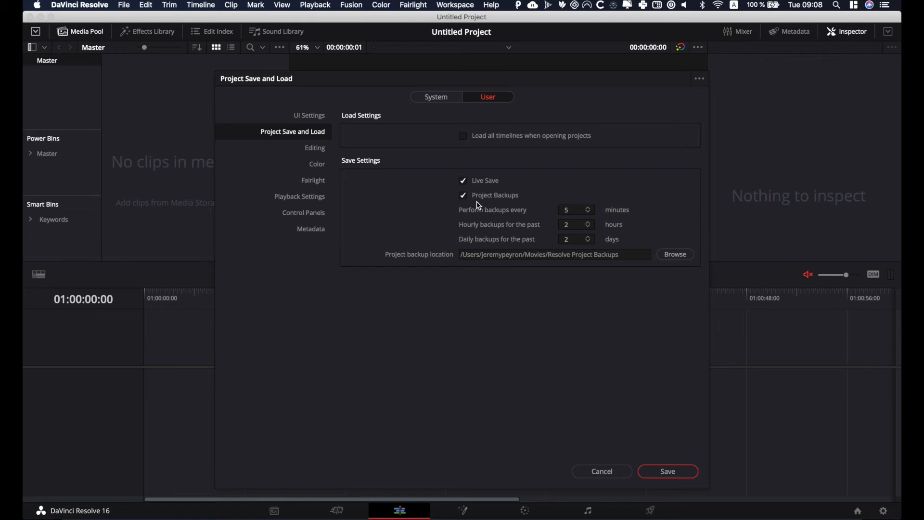
mouse_move(508, 213)
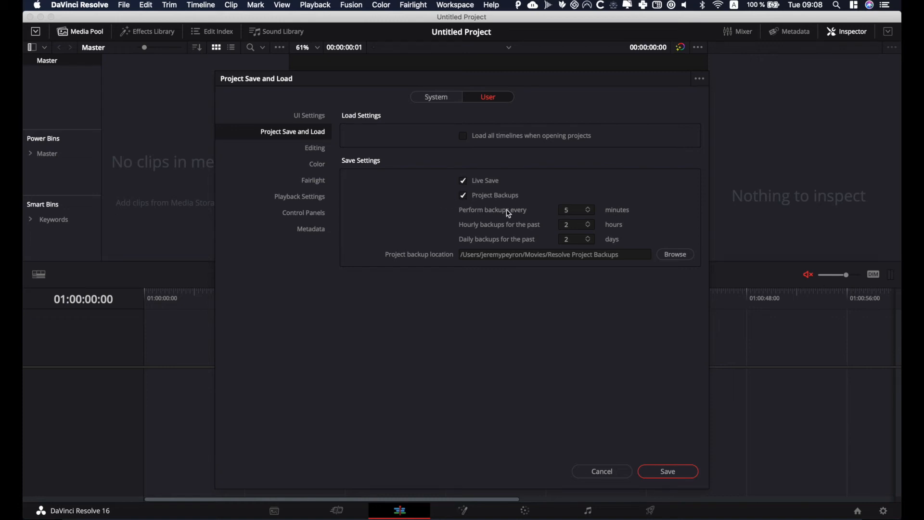
mouse_move(466, 219)
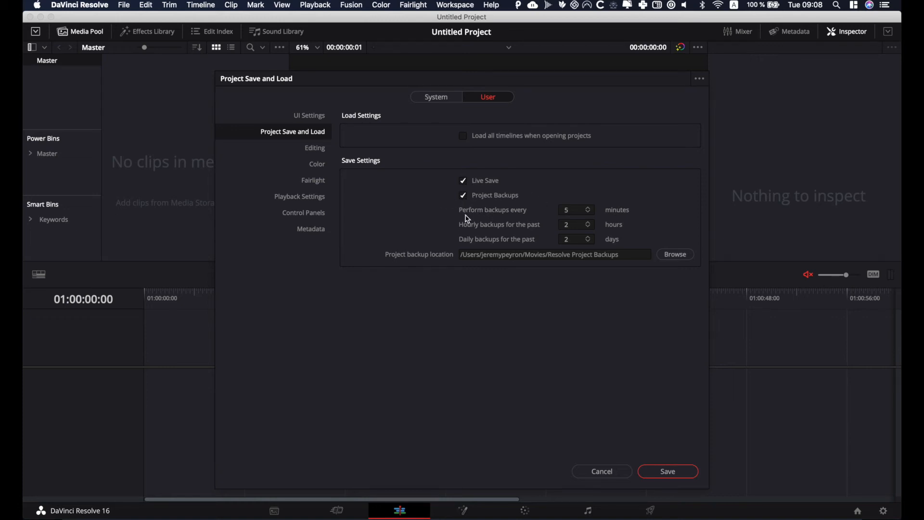
mouse_move(614, 217)
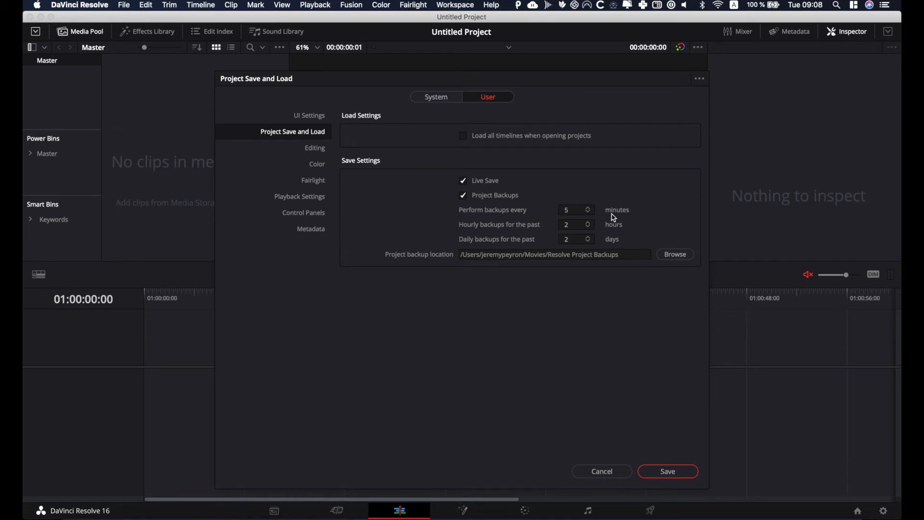
Start editing the backup interval under Project Backups
click(575, 210)
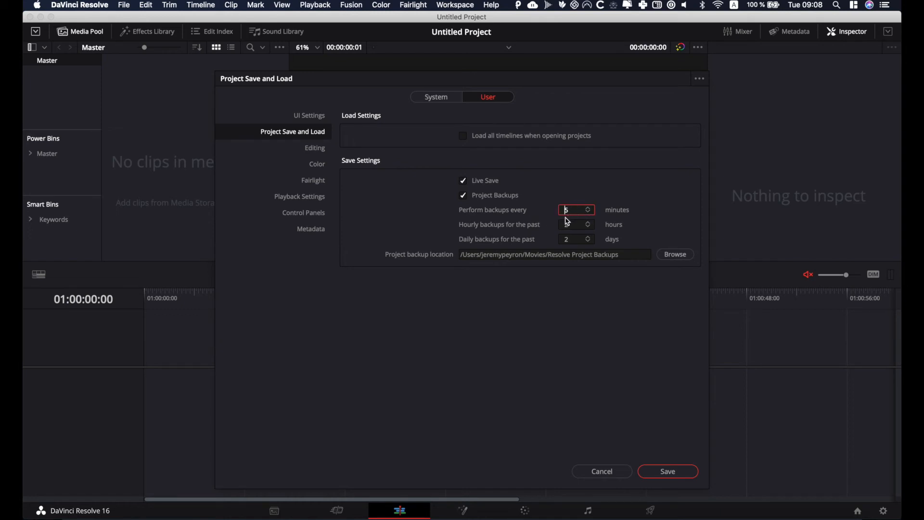
Set backups every 5 minutes, hourly for 3 hours and daily for 5 days, then save
click(588, 224)
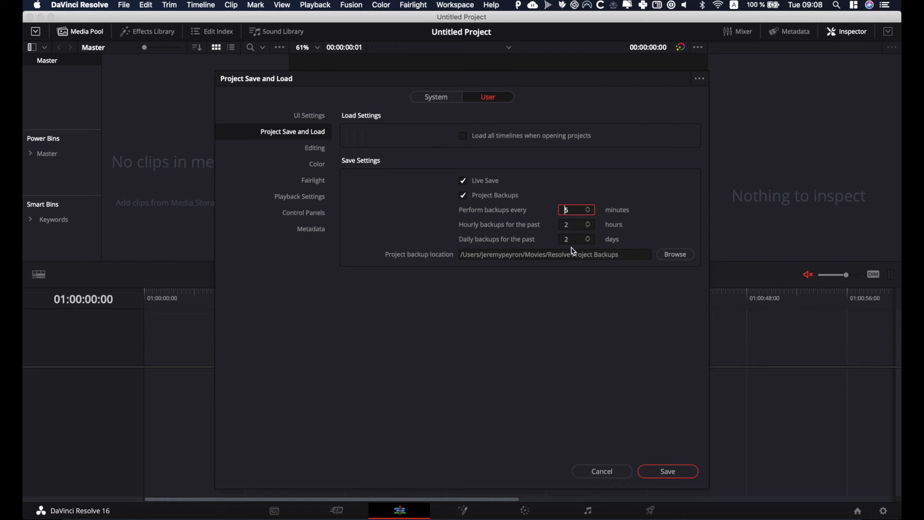
click(587, 237)
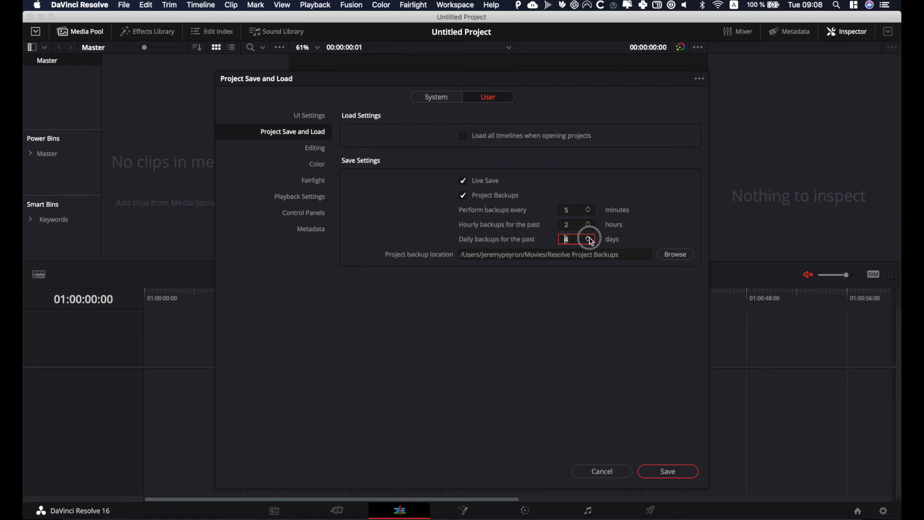
click(587, 236)
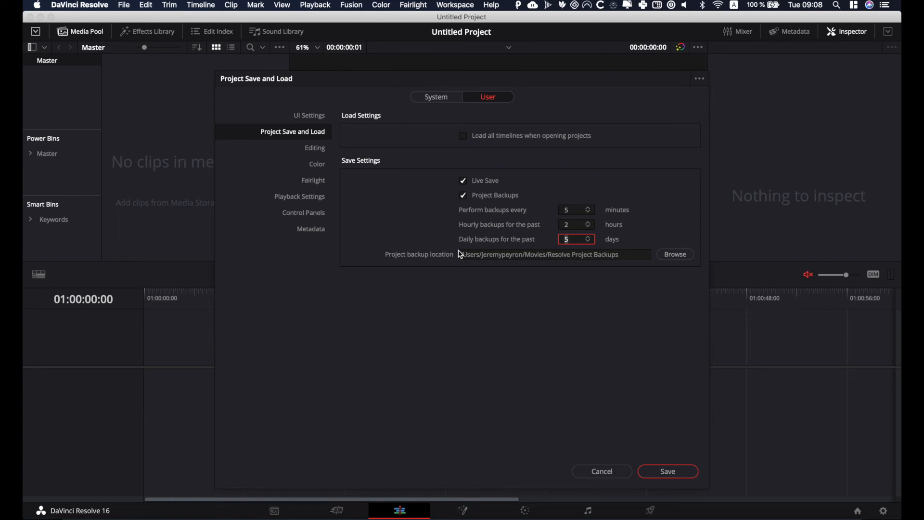
mouse_move(589, 225)
text(8)
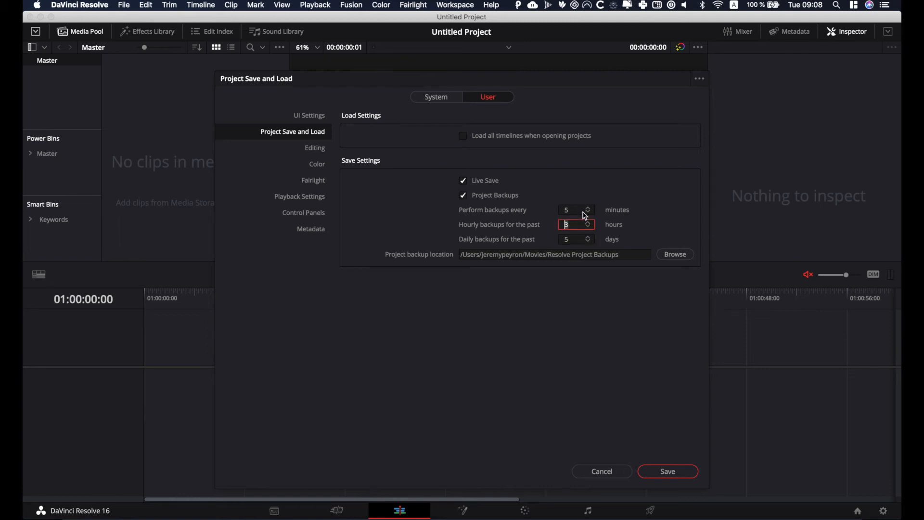
mouse_move(388, 219)
text(3)
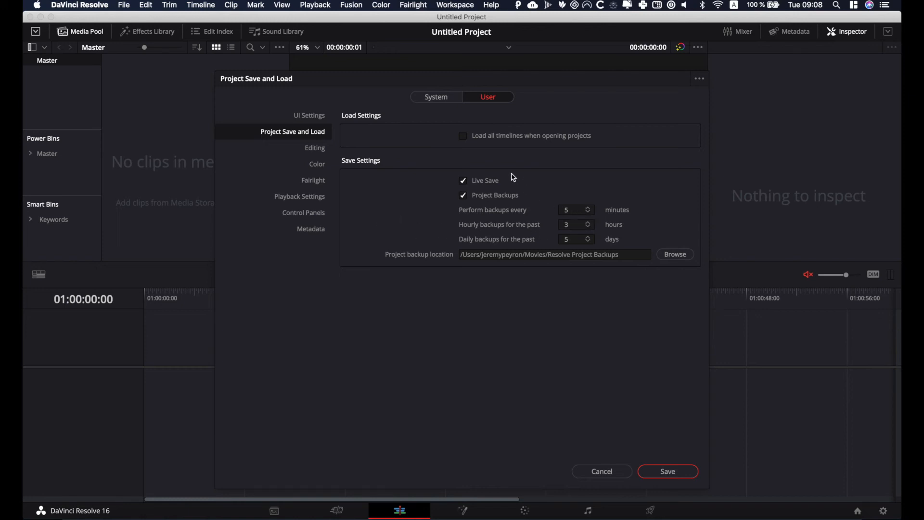
mouse_move(466, 89)
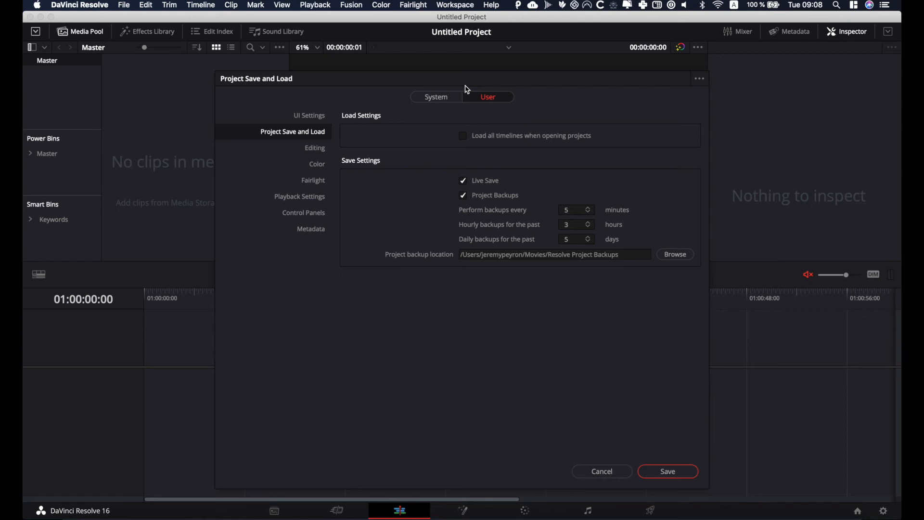
click(463, 180)
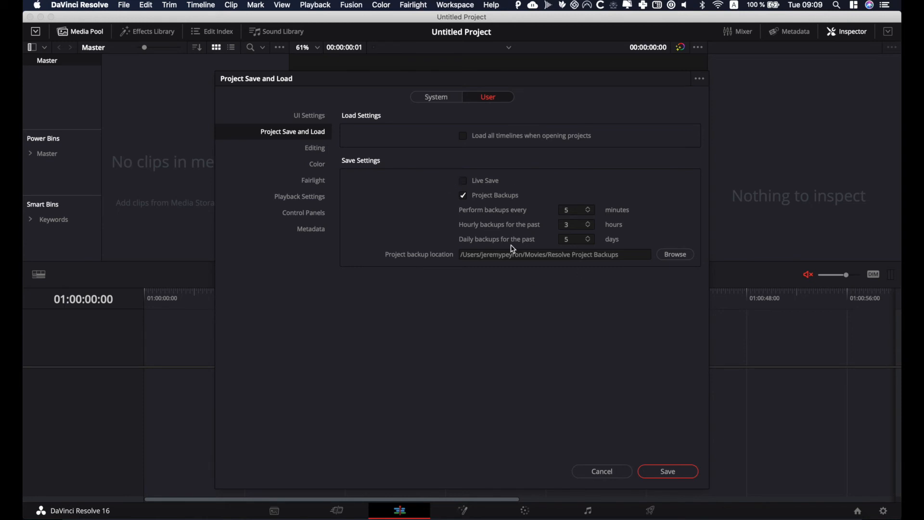
click(463, 180)
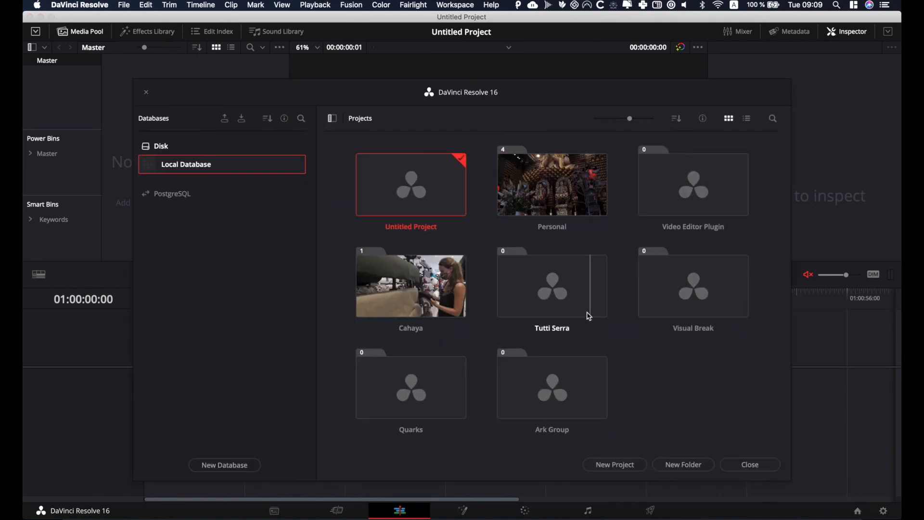
Show the Project Backups list for Vietnam 2019 in the Personal folder
double_click(552, 183)
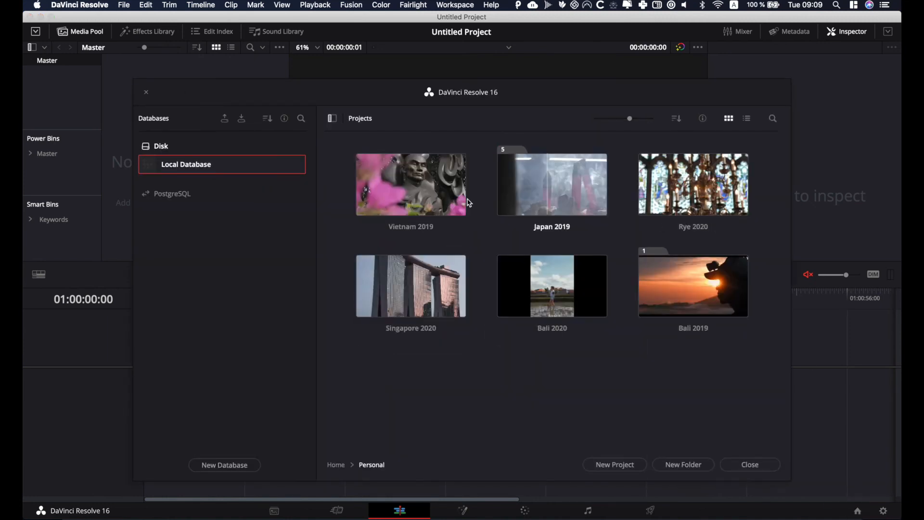
right_click(411, 184)
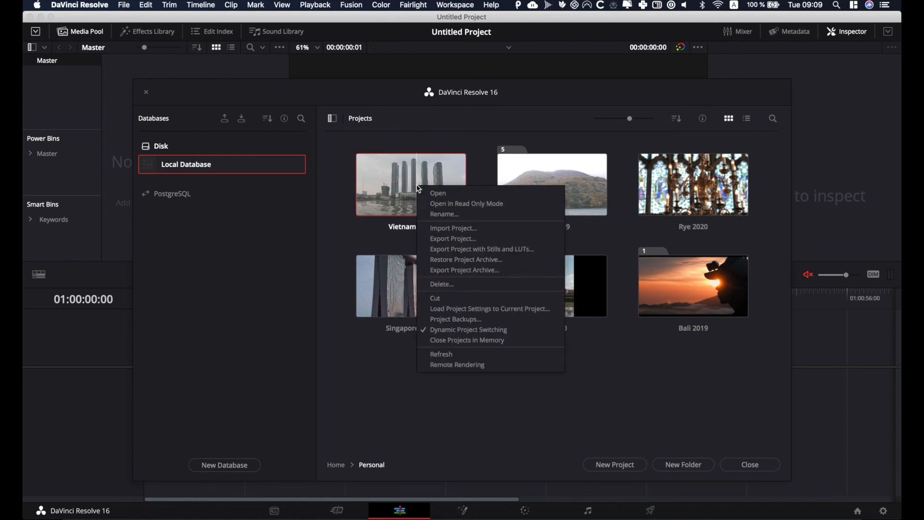
mouse_move(484, 322)
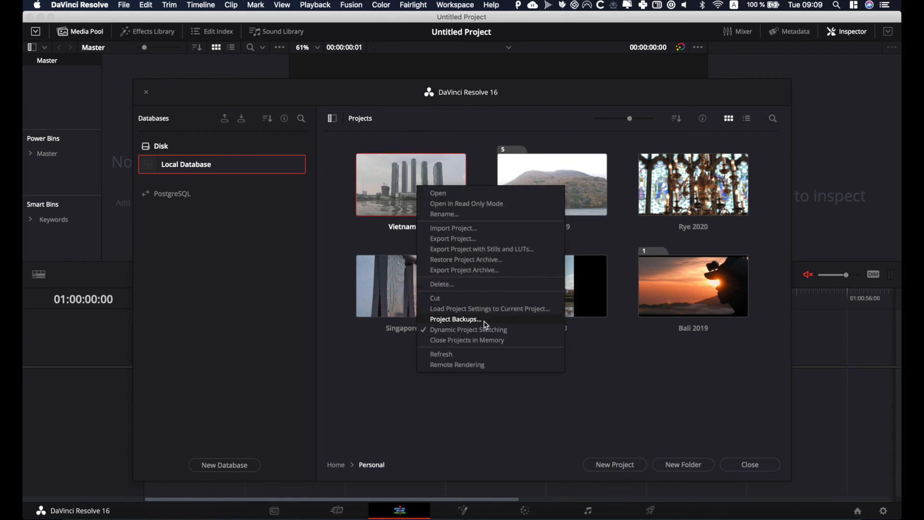
click(455, 318)
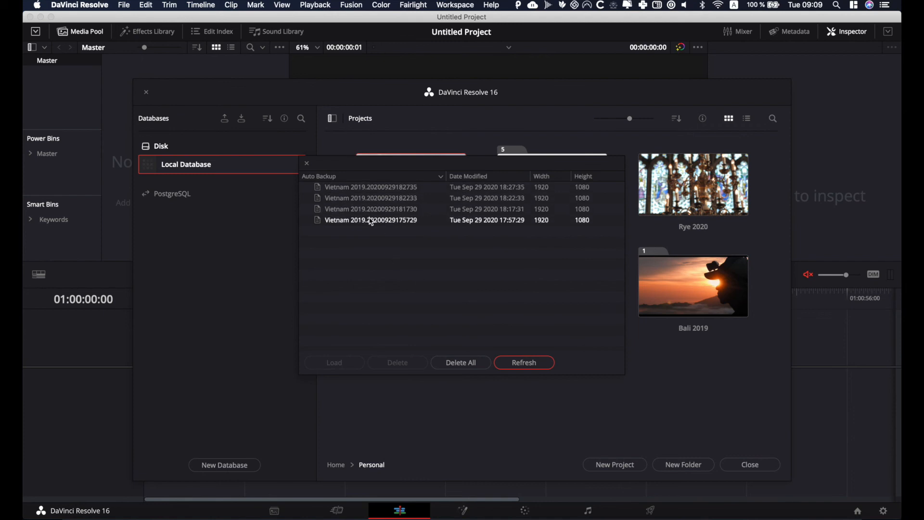
Review the four auto backups of Vietnam 2019 and close the backups list
click(369, 197)
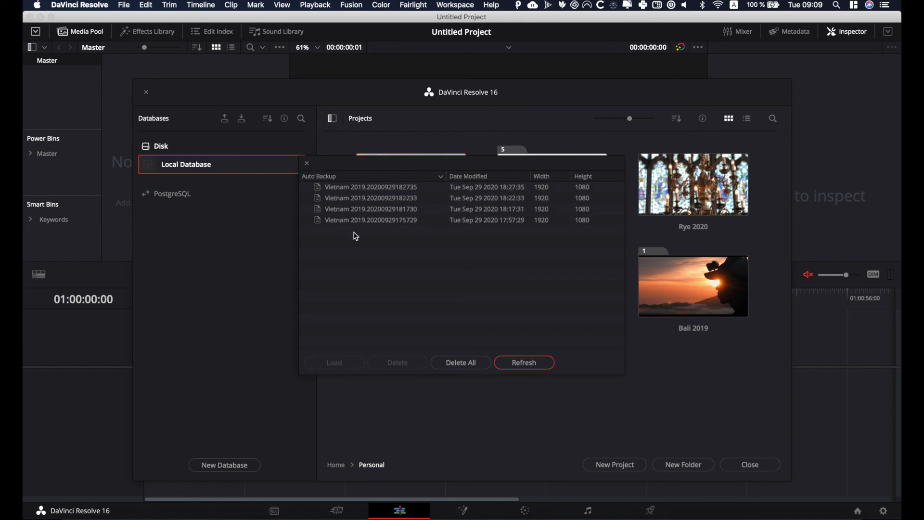
click(306, 163)
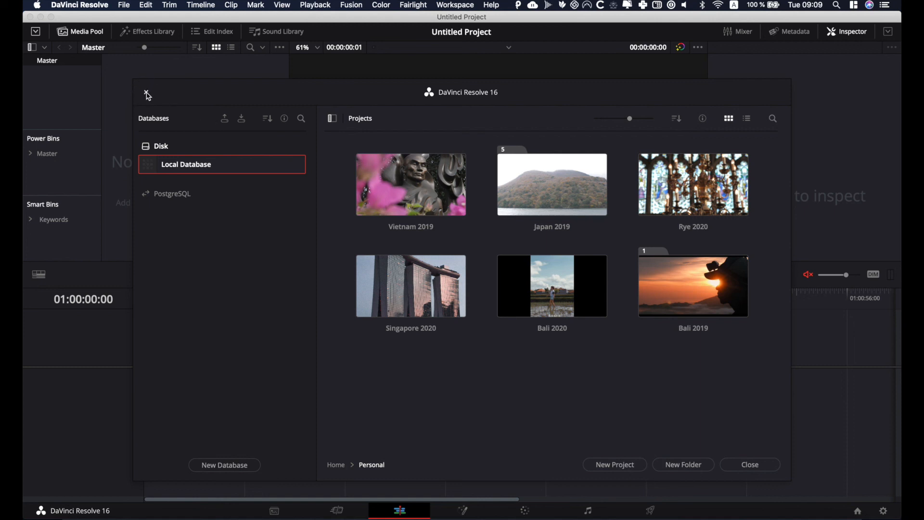
Close the Project Manager, returning to the empty untitled project on the Edit page
click(749, 464)
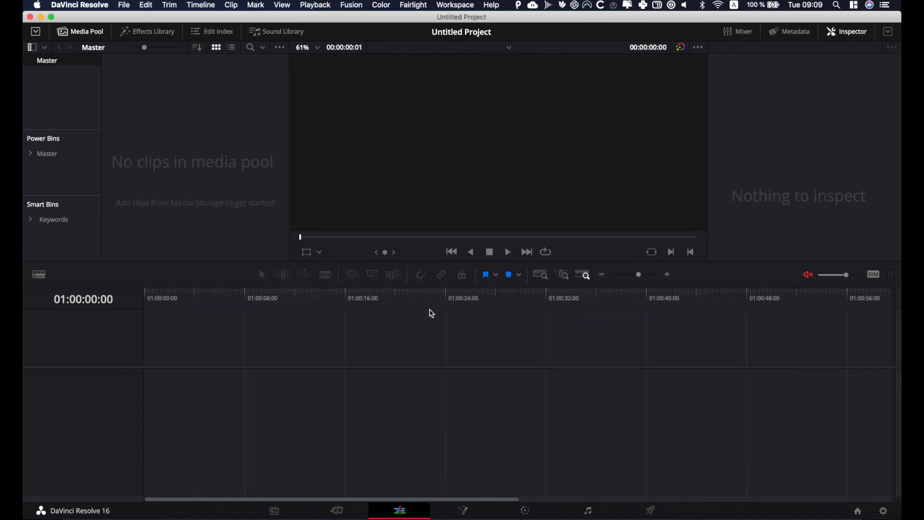
mouse_move(417, 343)
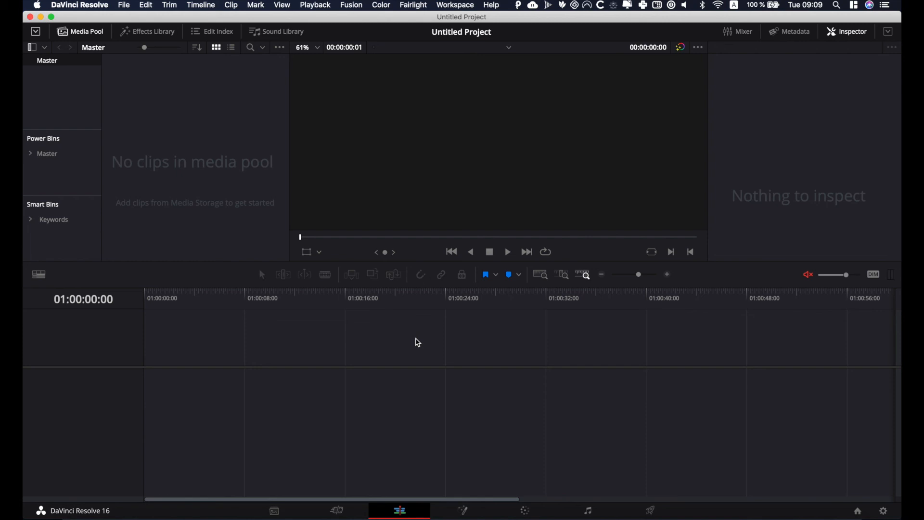
mouse_move(405, 372)
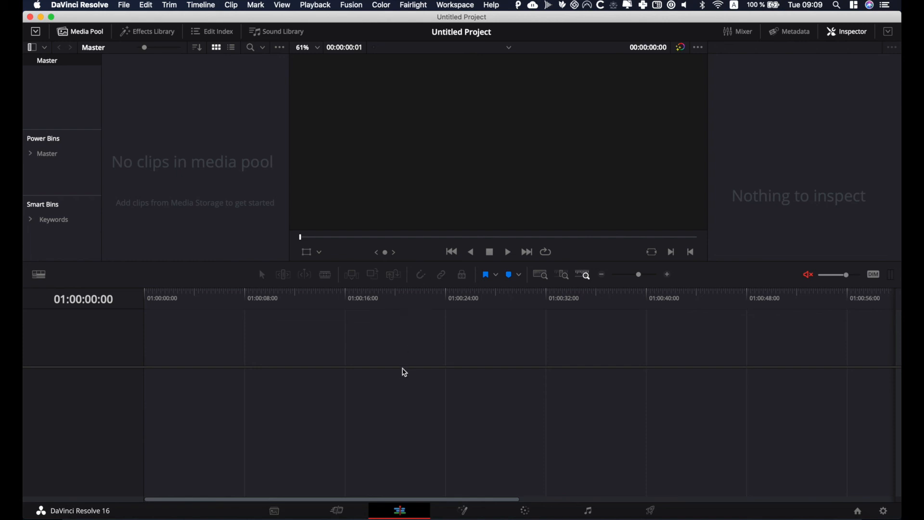